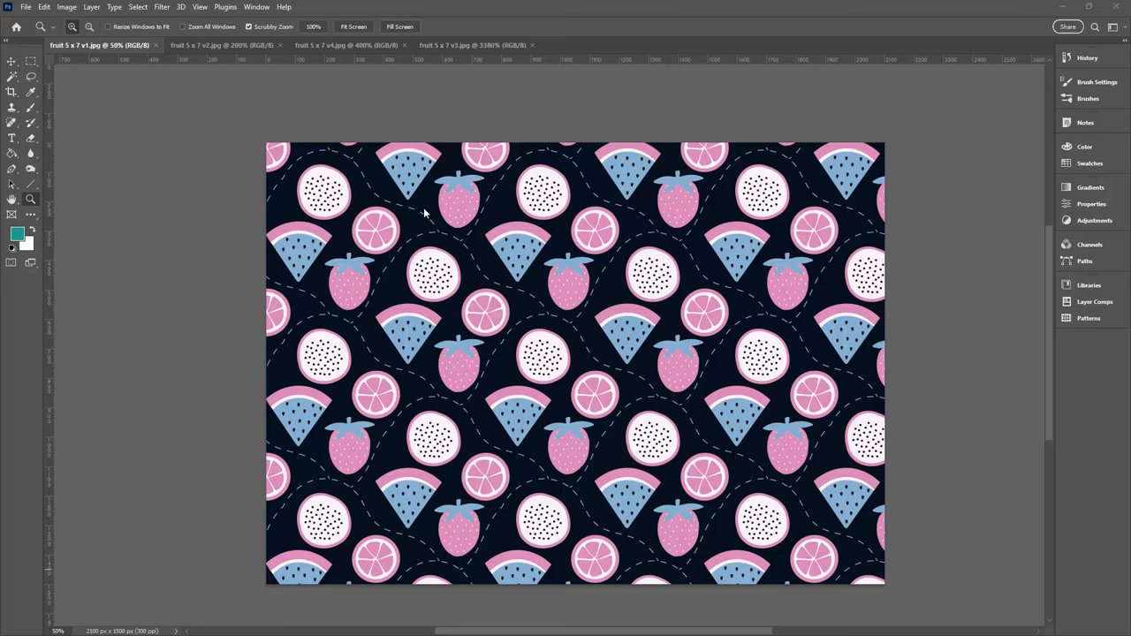
Step: Check the image size and resolution of the pixelated and a second fruit image
{"action": "left_click", "coordinate": [469, 44]}
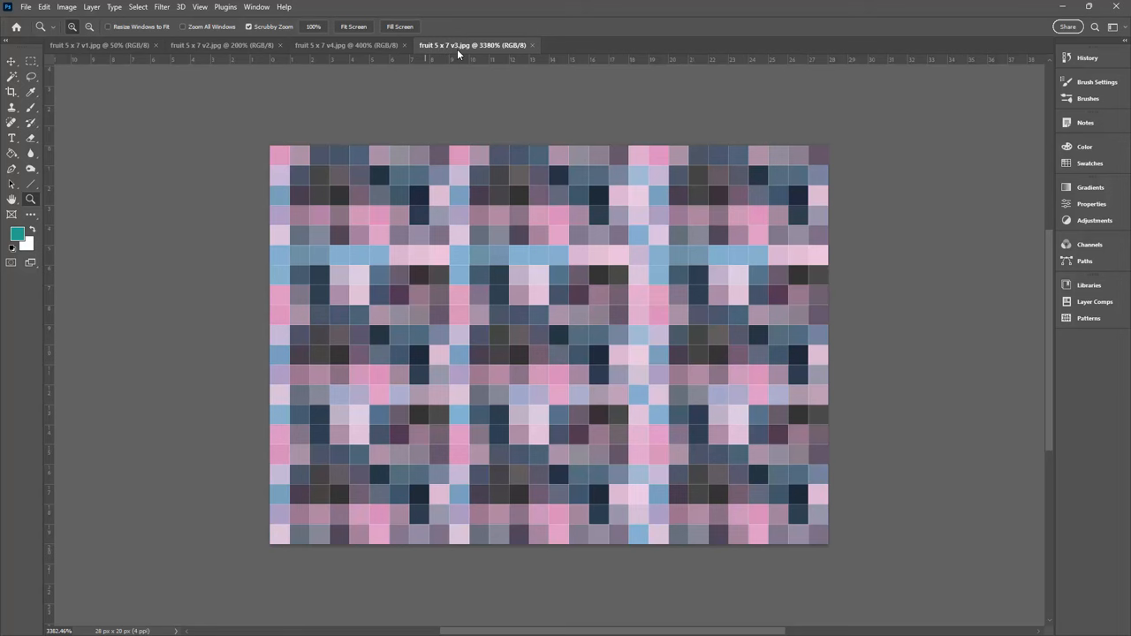
{"action": "left_click", "coordinate": [216, 46]}
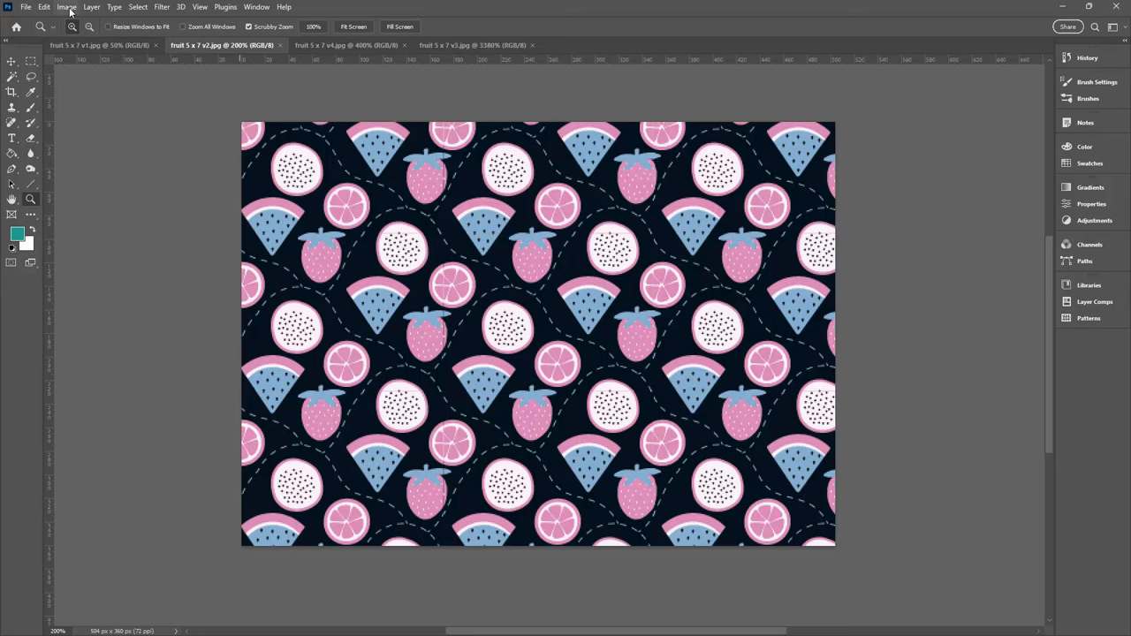
{"action": "left_click", "coordinate": [63, 7]}
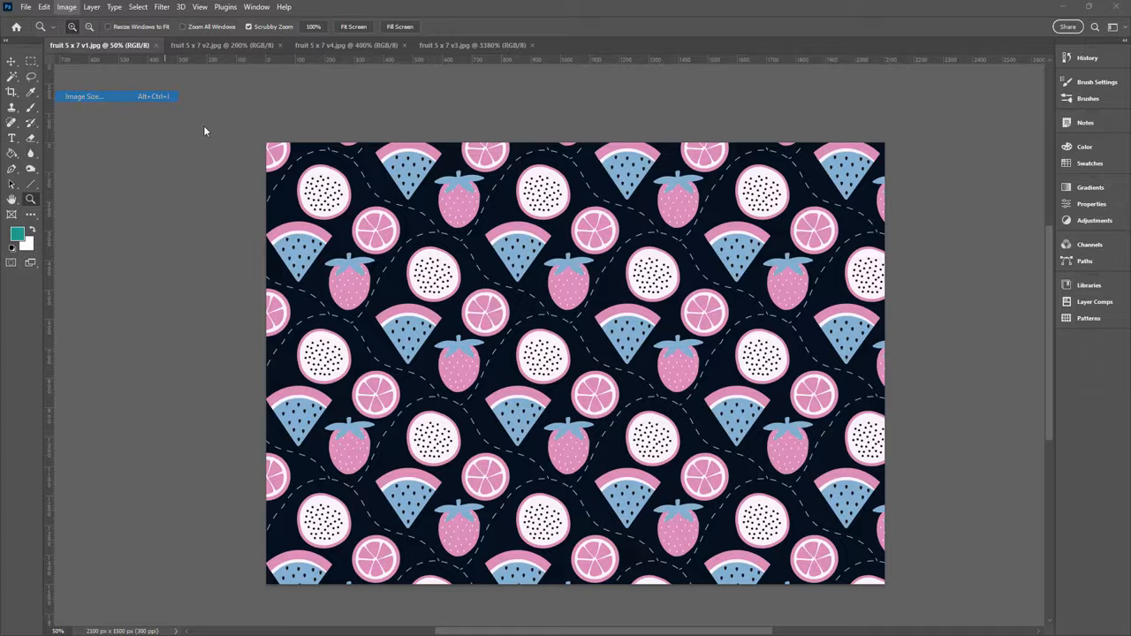
{"action": "left_click", "coordinate": [96, 95]}
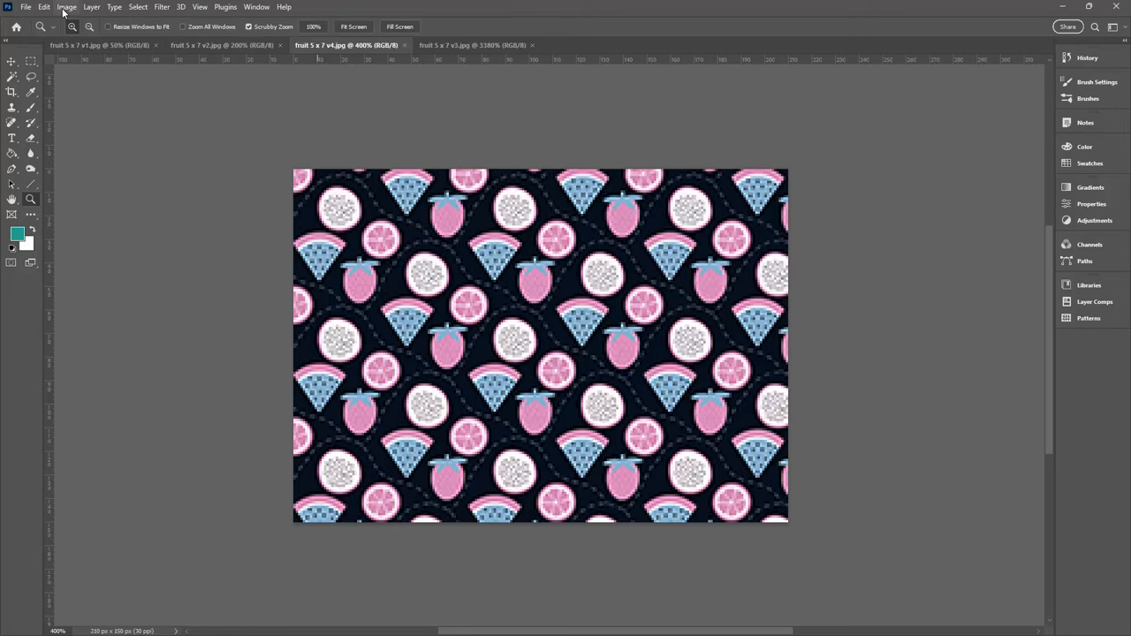
Step: Check image size and resolution for the remaining fruit images, ending on the pixelated copy
{"action": "left_click", "coordinate": [67, 7]}
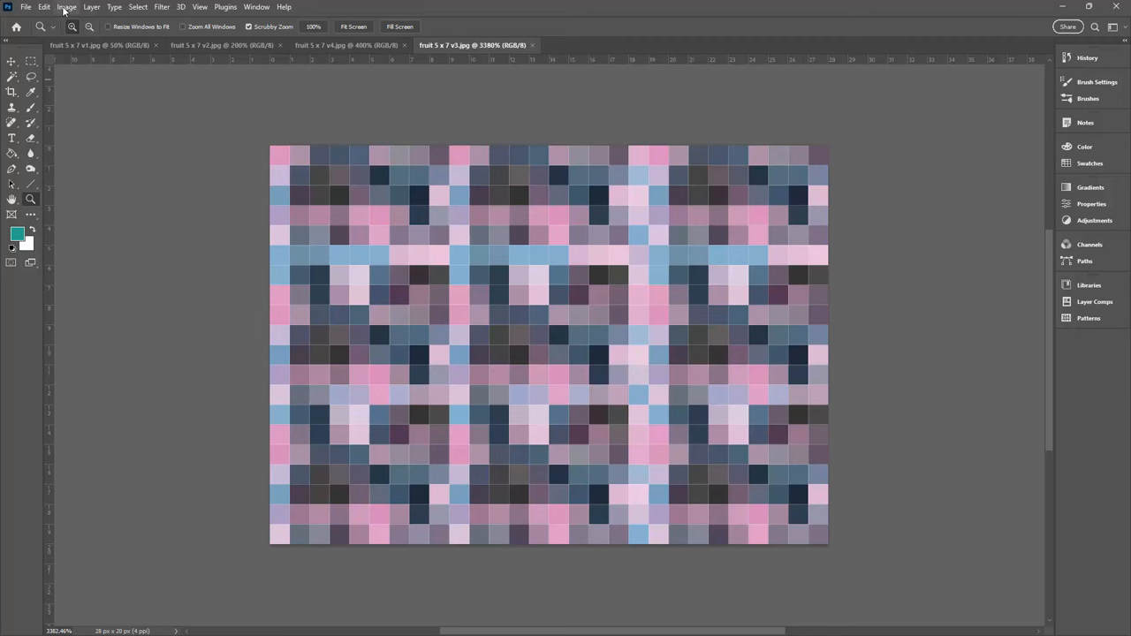
{"action": "left_click", "coordinate": [67, 7]}
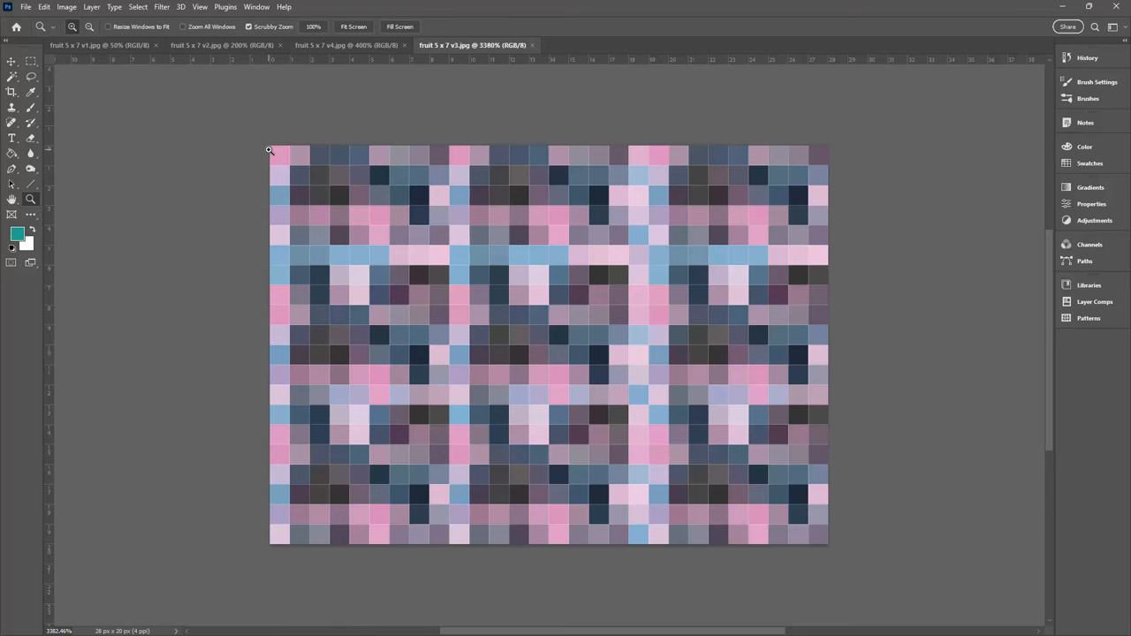
{"action": "mouse_move", "coordinate": [597, 237]}
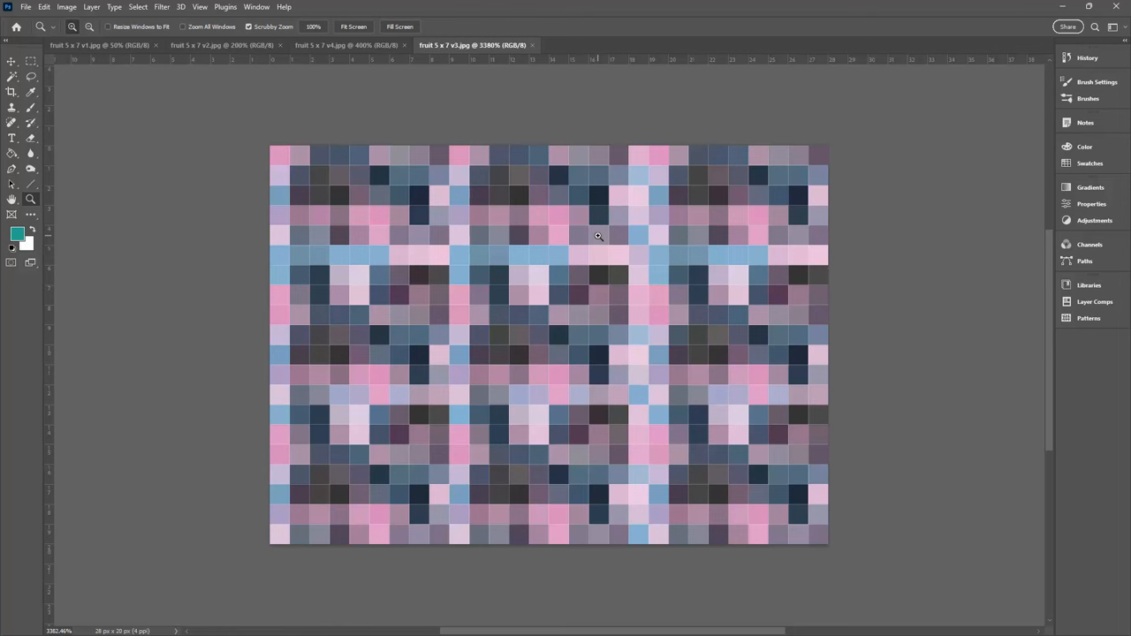
{"action": "mouse_move", "coordinate": [375, 183]}
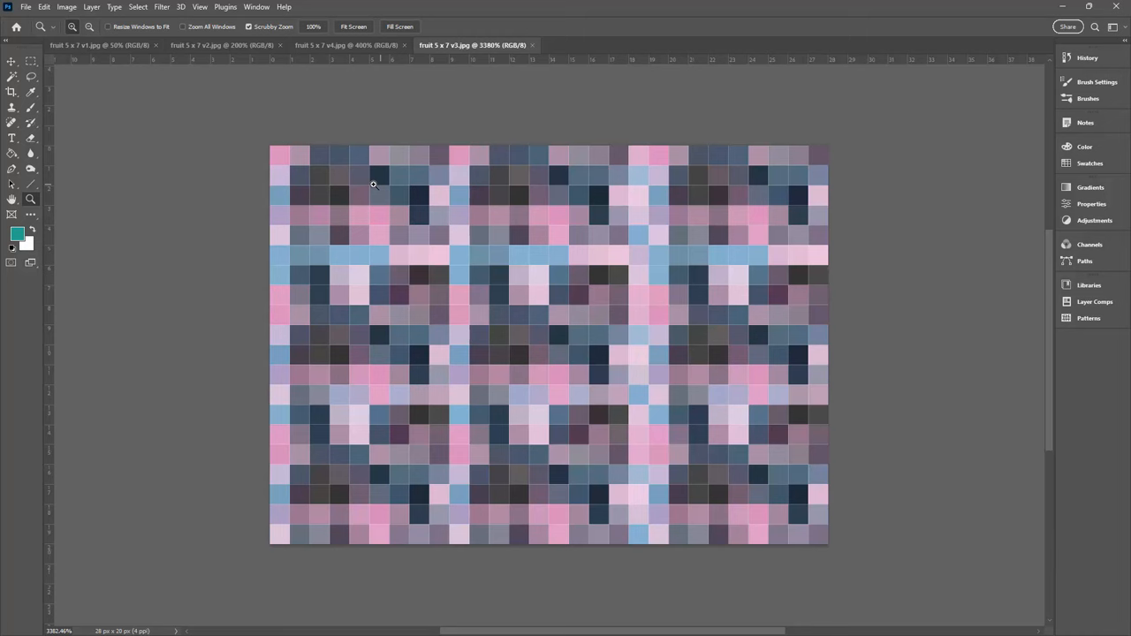
Step: Bring the crisp high-resolution fruit 5 x 7 image forward in place of the pixelated one
{"action": "left_click", "coordinate": [351, 46]}
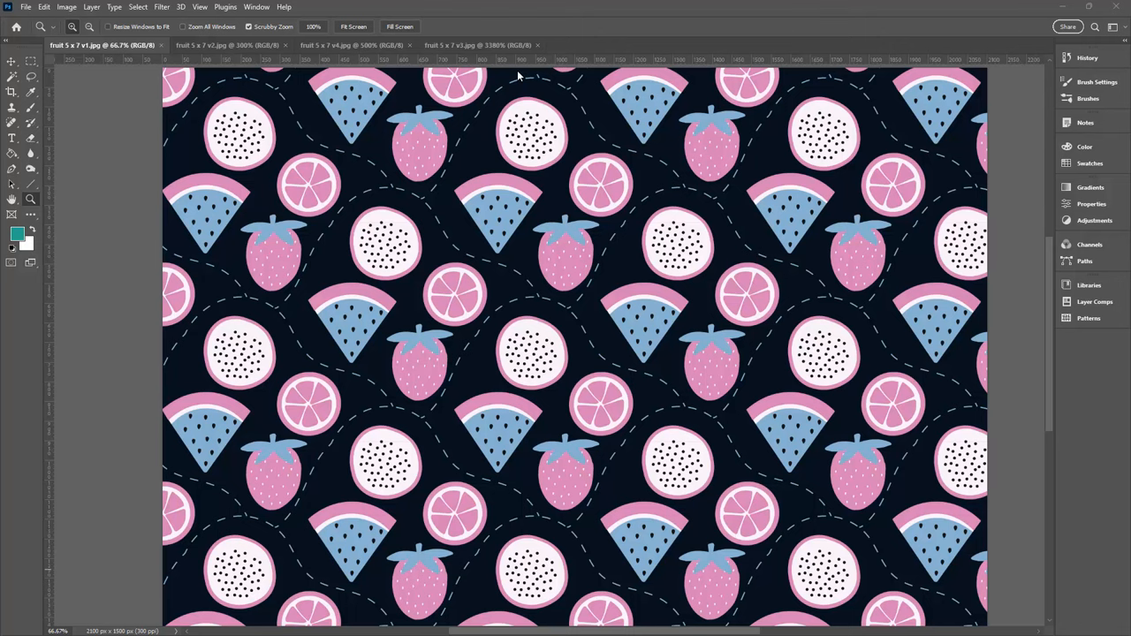
{"action": "left_click", "coordinate": [486, 44]}
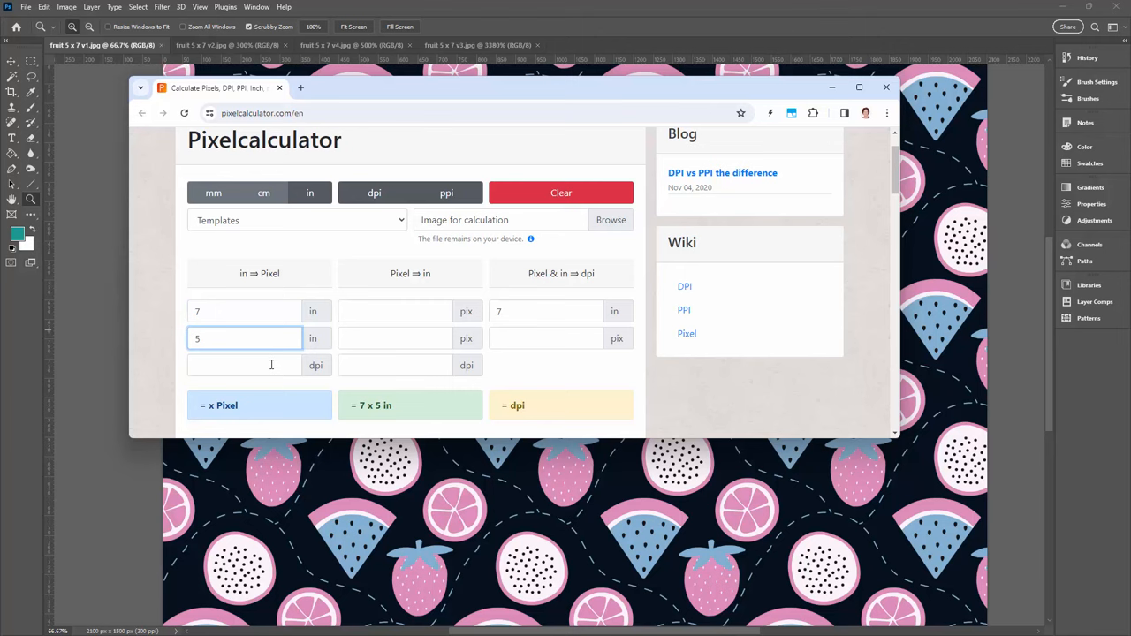
Step: Compute pixel dimensions of a 7 × 5 inch image at 300, 72 and 30 dpi
{"action": "type", "text": "300"}
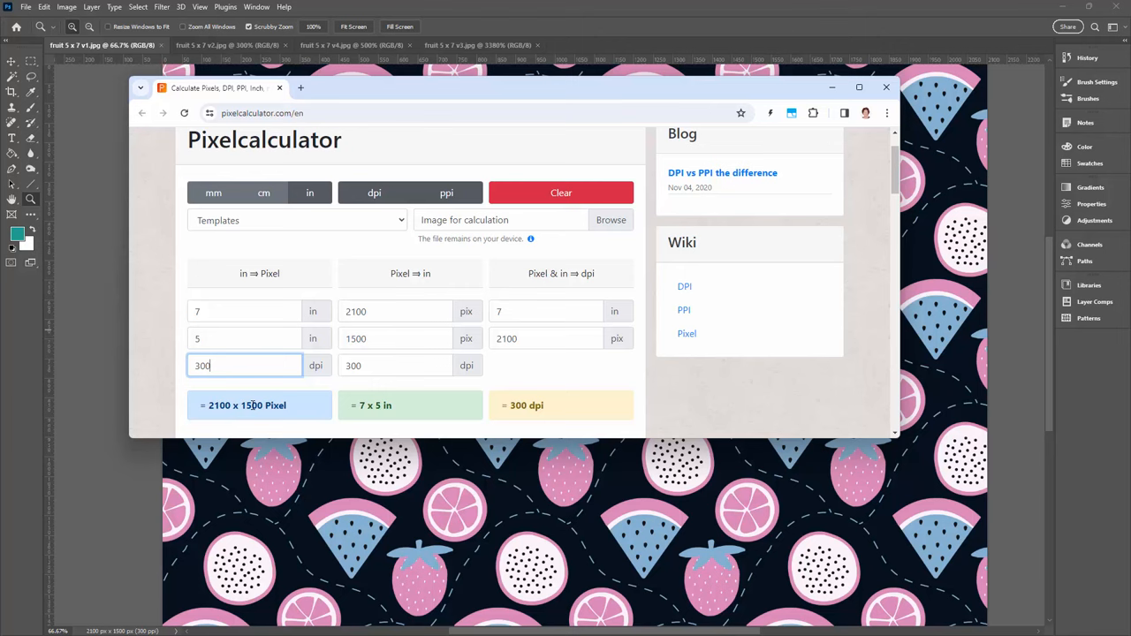
{"action": "type", "text": "7"}
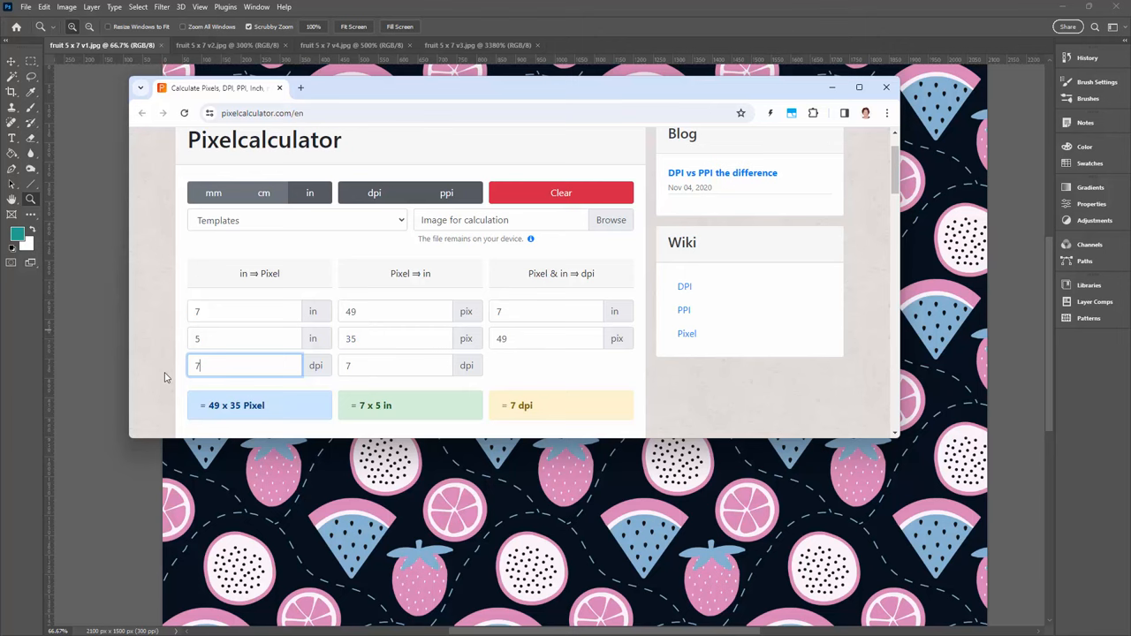
{"action": "type", "text": "2"}
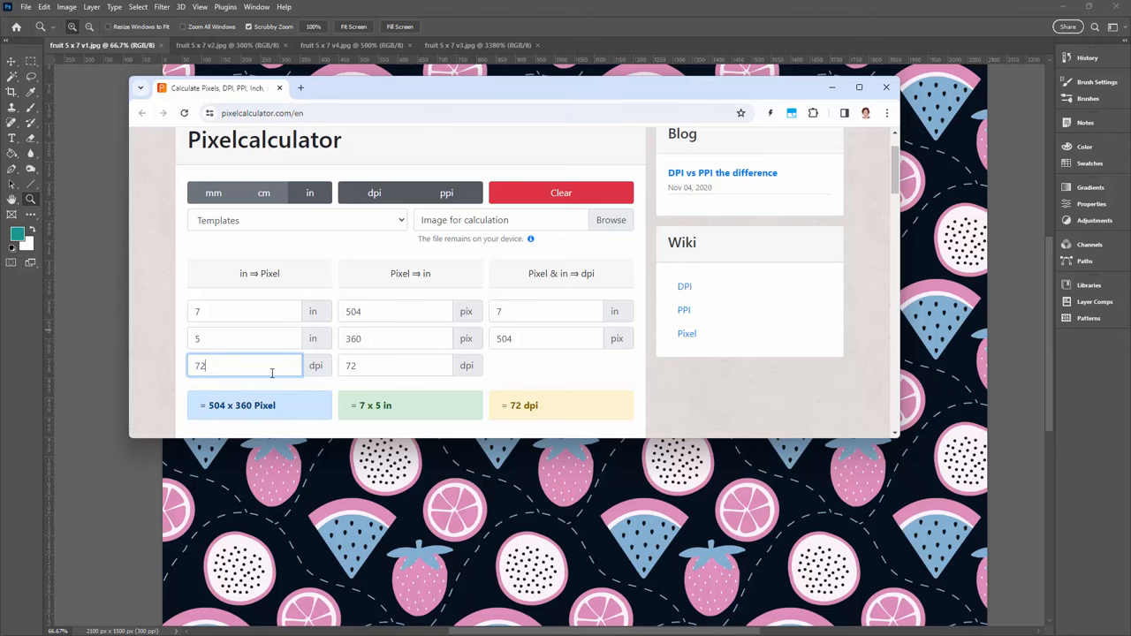
{"action": "type", "text": "30"}
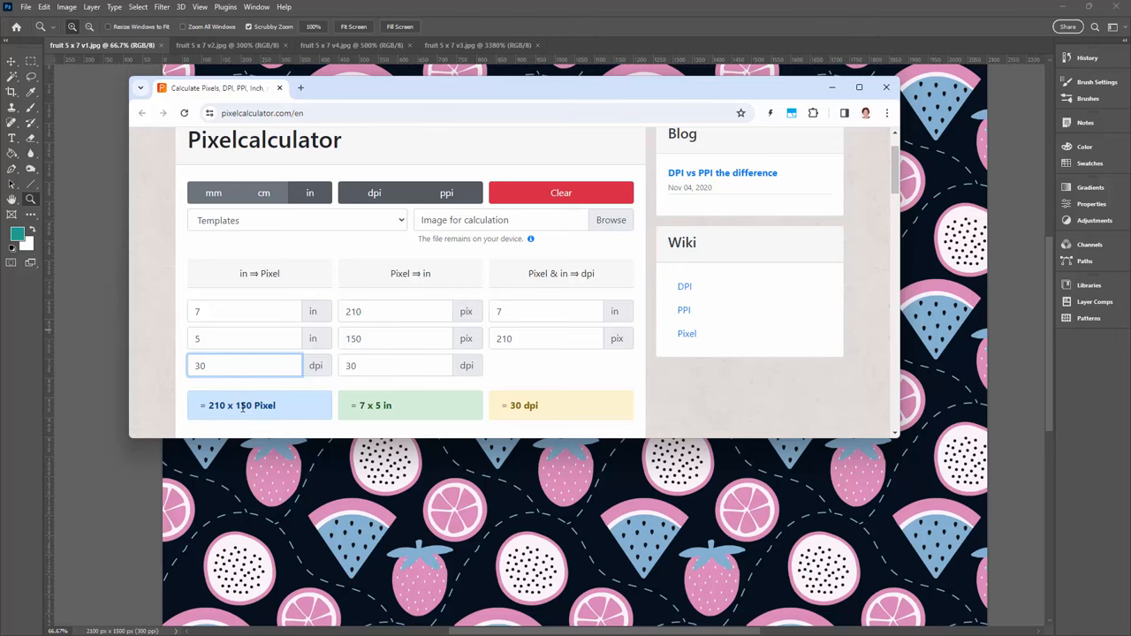
{"action": "type", "text": "4"}
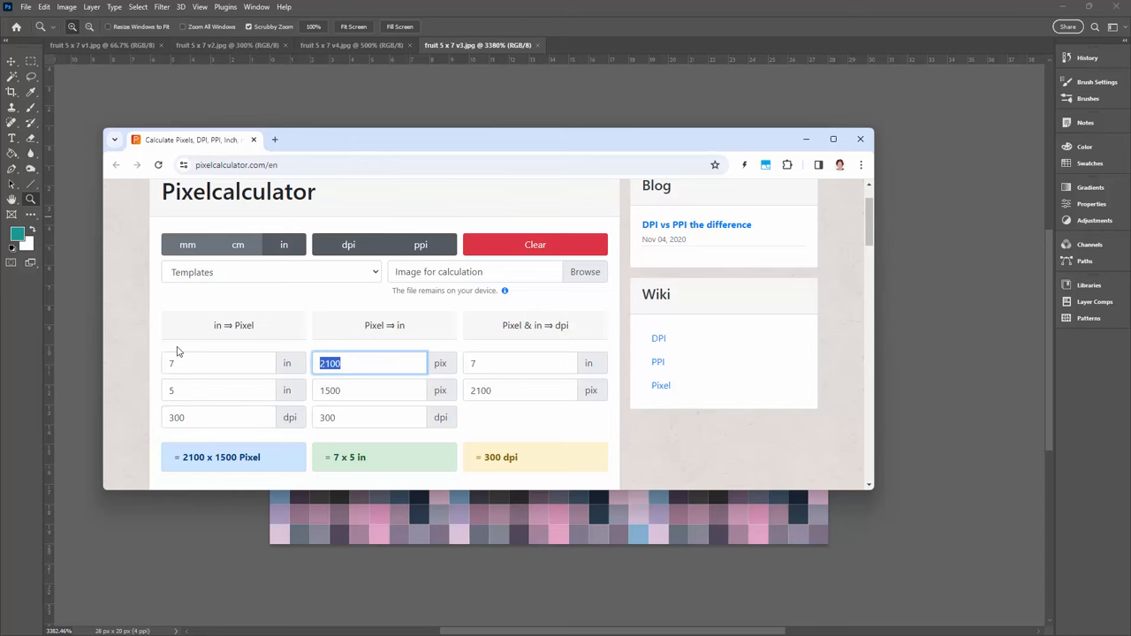
Step: Confirm 2100 × 1500 pixels at 300 dpi reads as 7 × 5 inches in the Pixel ⇒ in column
{"action": "left_click", "coordinate": [219, 390]}
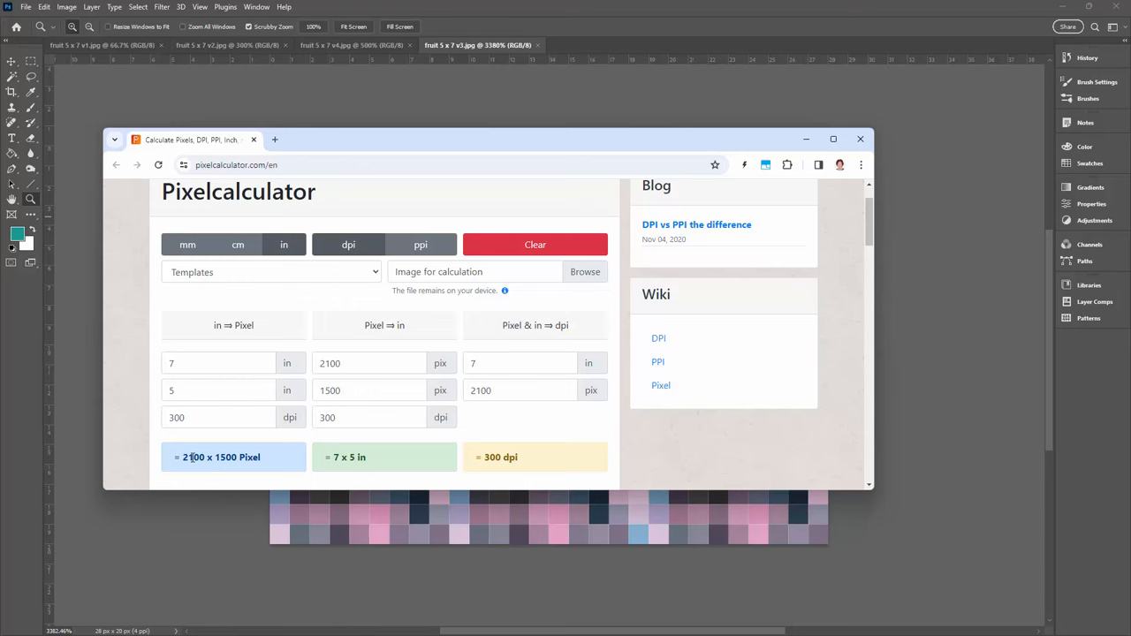
{"action": "mouse_move", "coordinate": [295, 300]}
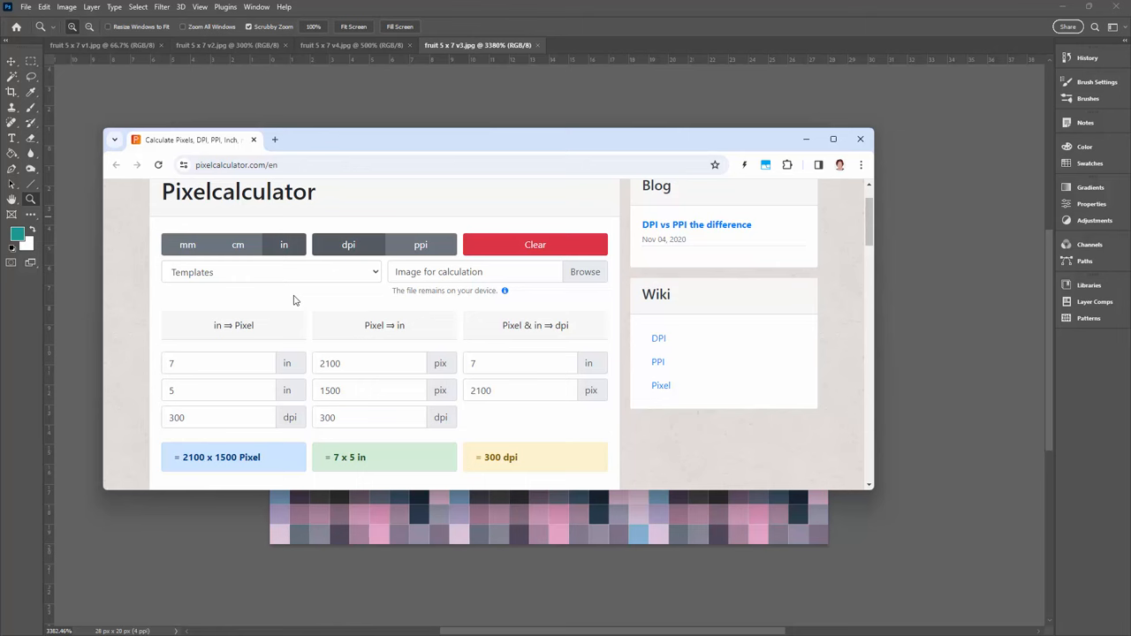
Step: Switch to centimetres so 2100 × 1500 pixels at 100 dpi reads 53.34 × 38.1 cm
{"action": "left_click", "coordinate": [237, 244]}
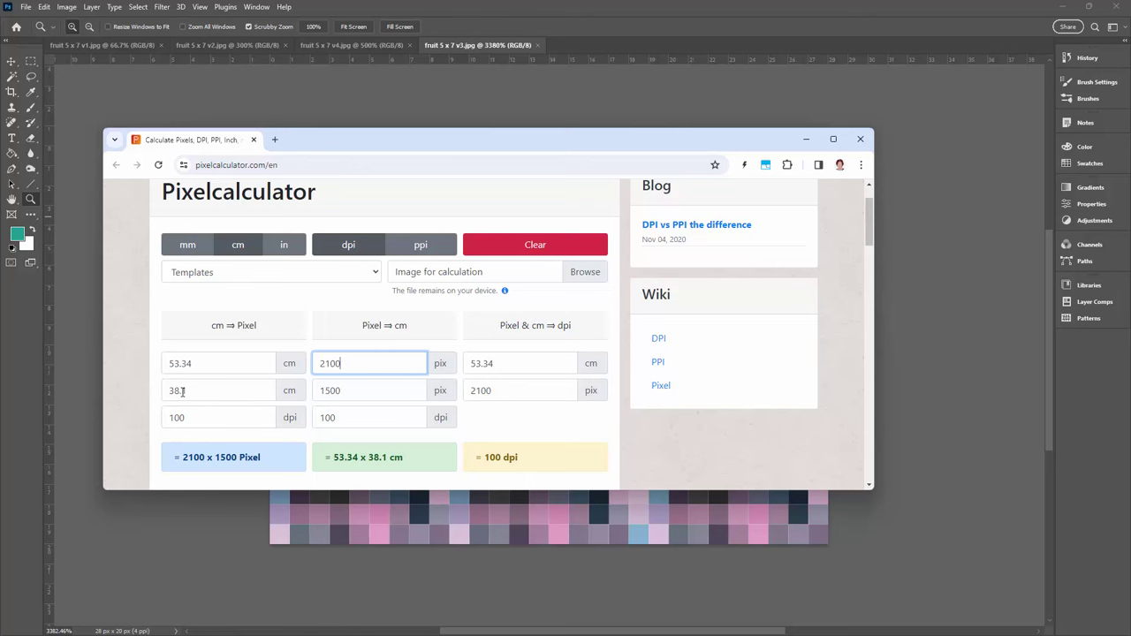
Step: Switch back to inches so 2100 × 1500 pixels at 100 dpi reads 21 × 15 inches
{"action": "left_click", "coordinate": [283, 244]}
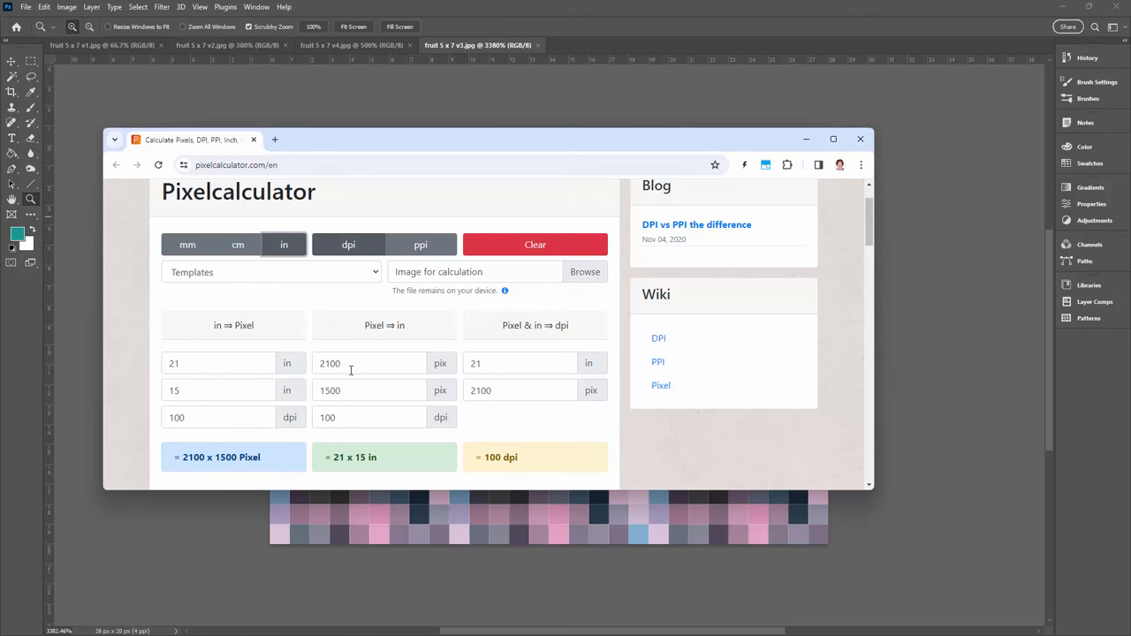
{"action": "mouse_move", "coordinate": [360, 397]}
{"action": "type", "text": "300"}
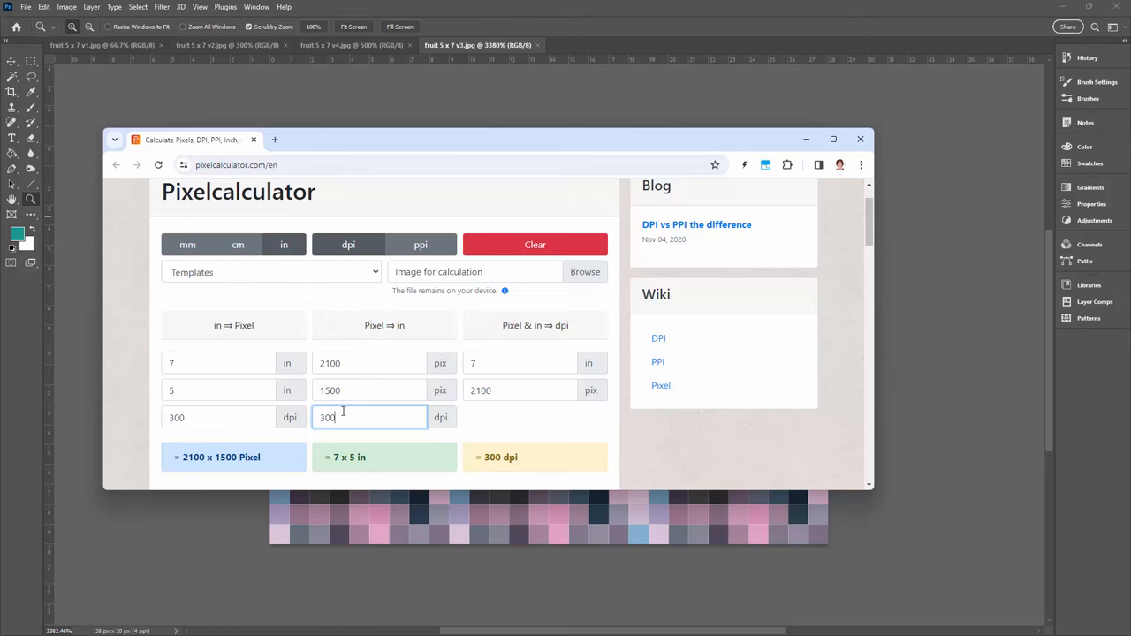
{"action": "mouse_move", "coordinate": [53, 325]}
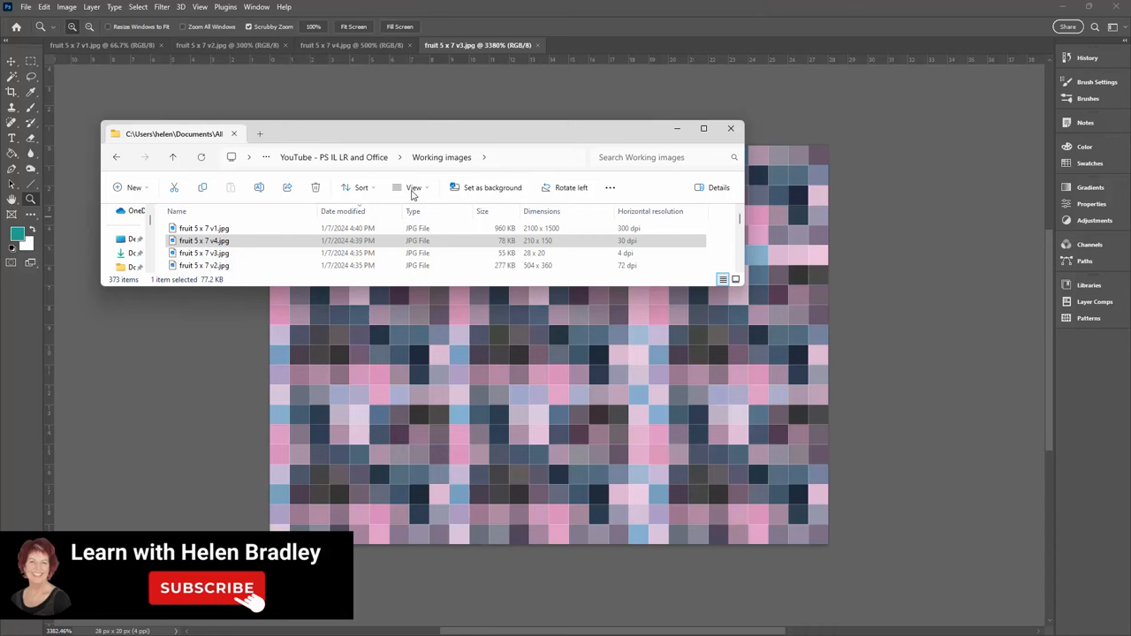
Step: Select the 300 dpi fruit file, then fruit 5 x 7 r2.jpg showing 504 × 360 pixels at 72 dpi
{"action": "left_click", "coordinate": [203, 228]}
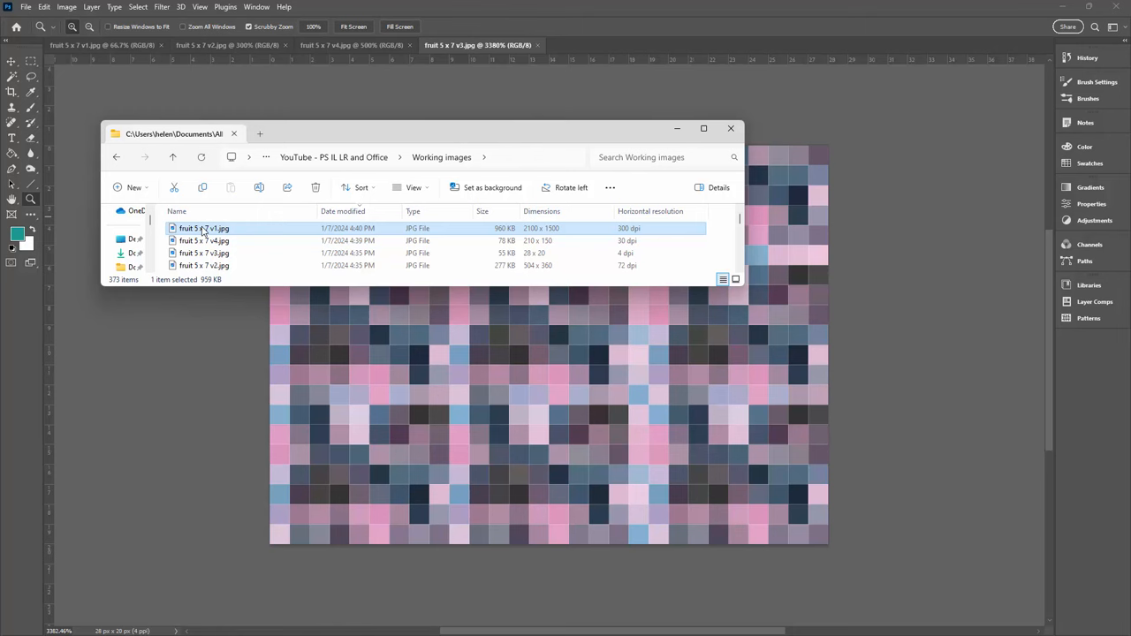
{"action": "mouse_move", "coordinate": [491, 237]}
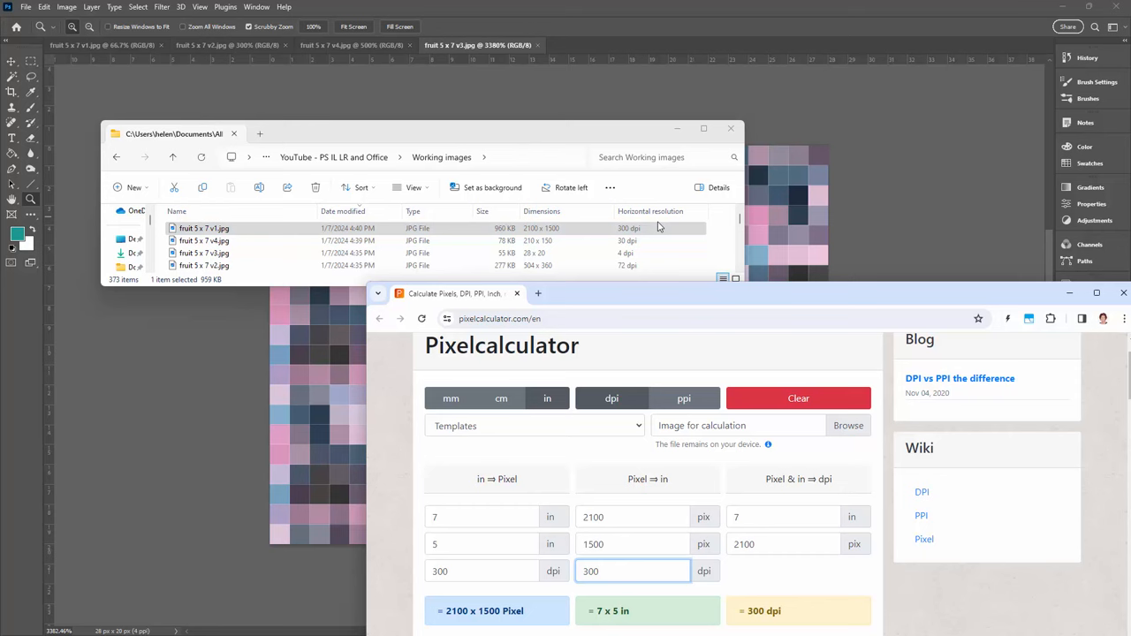
{"action": "left_click", "coordinate": [203, 265]}
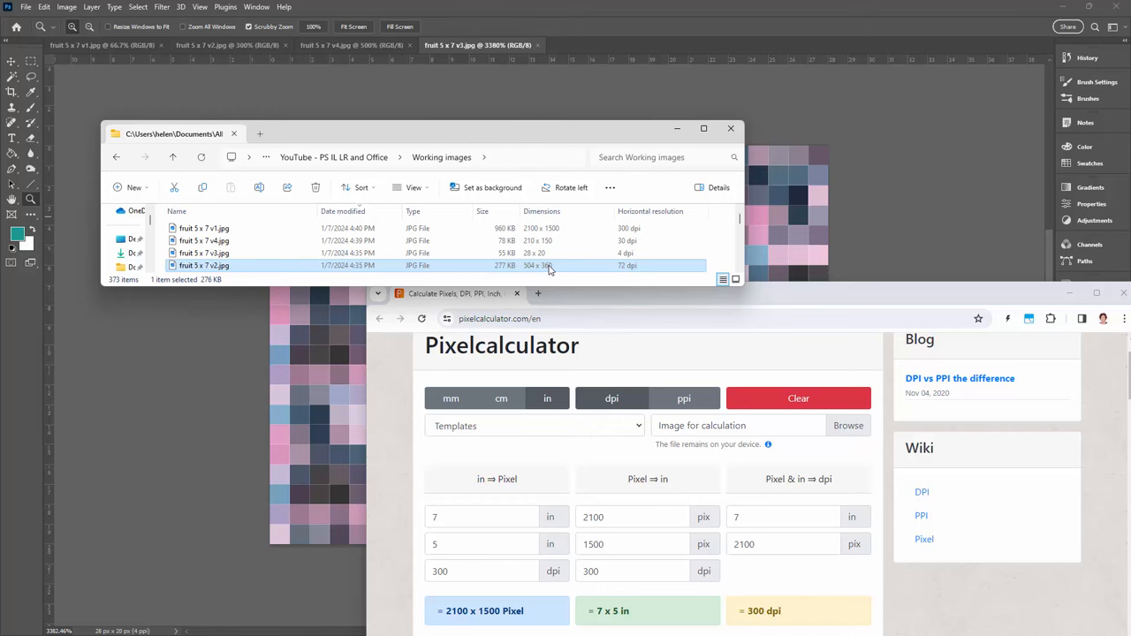
{"action": "mouse_move", "coordinate": [543, 272]}
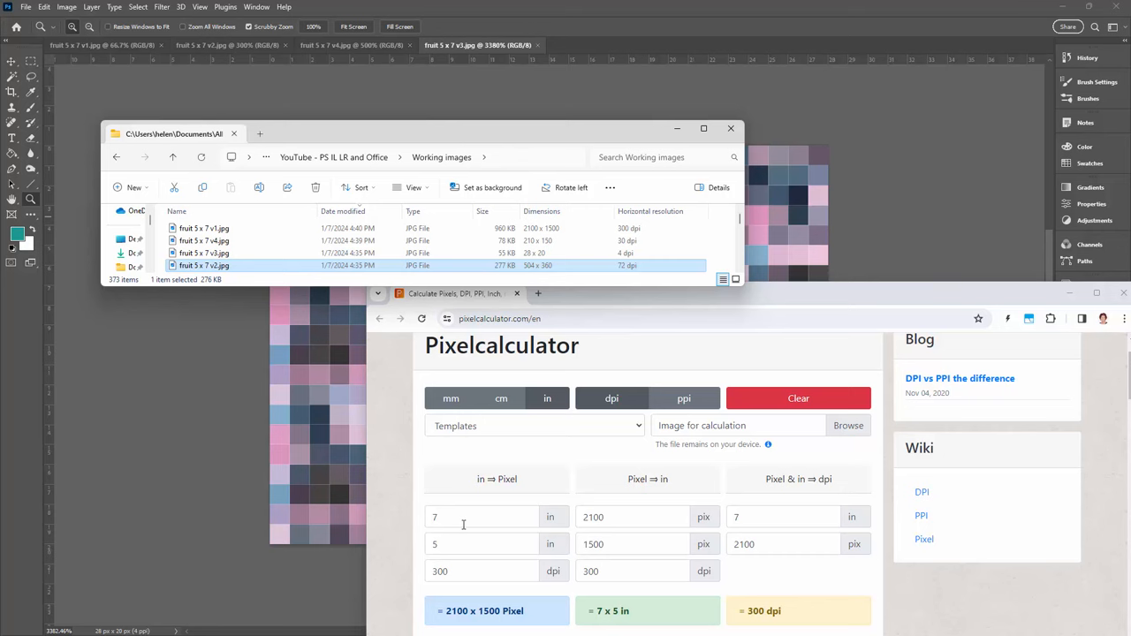
Step: Enter 504 × 360 pixels at 72 dpi for a 7 × 5 inch result, then select the 210 × 150 file
{"action": "left_click", "coordinate": [632, 544]}
{"action": "type", "text": "360"}
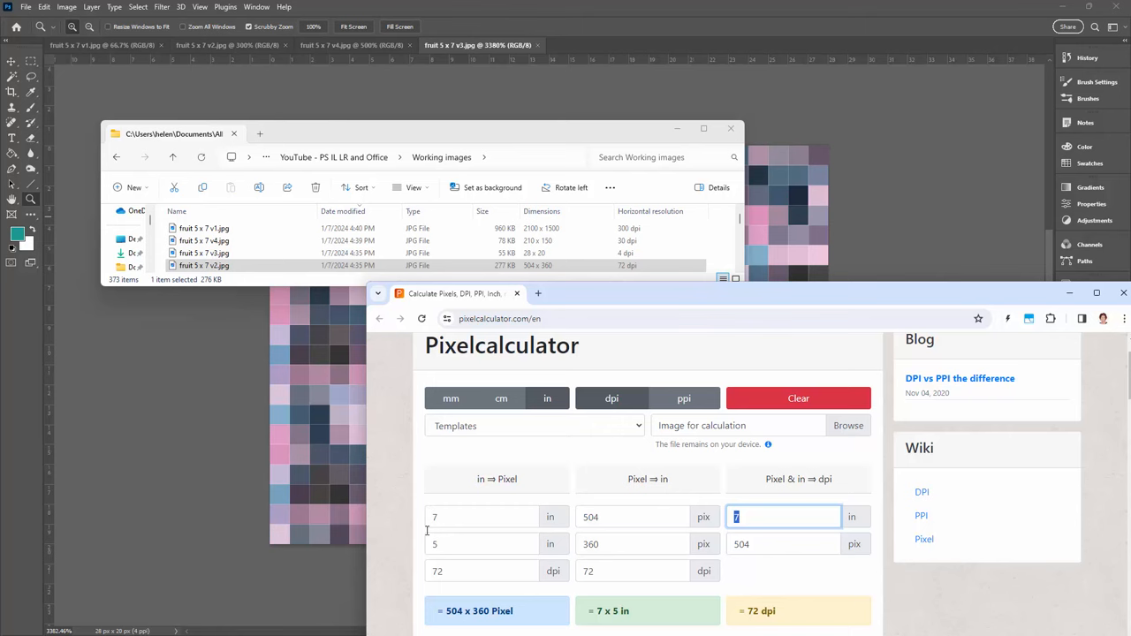
{"action": "left_click", "coordinate": [203, 240]}
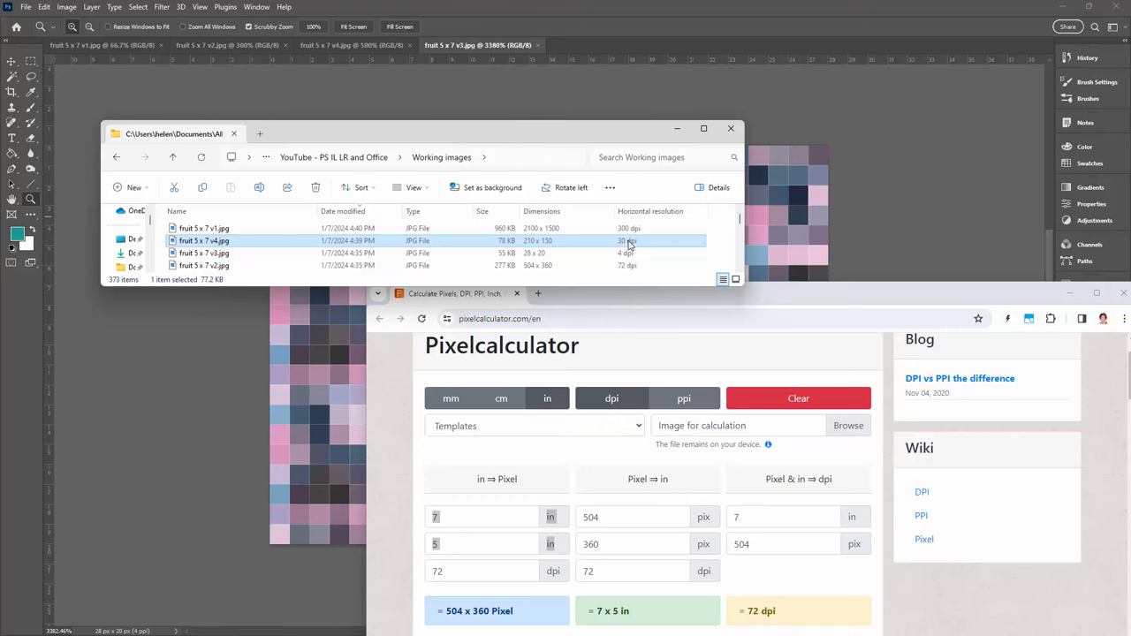
{"action": "left_click", "coordinate": [633, 571]}
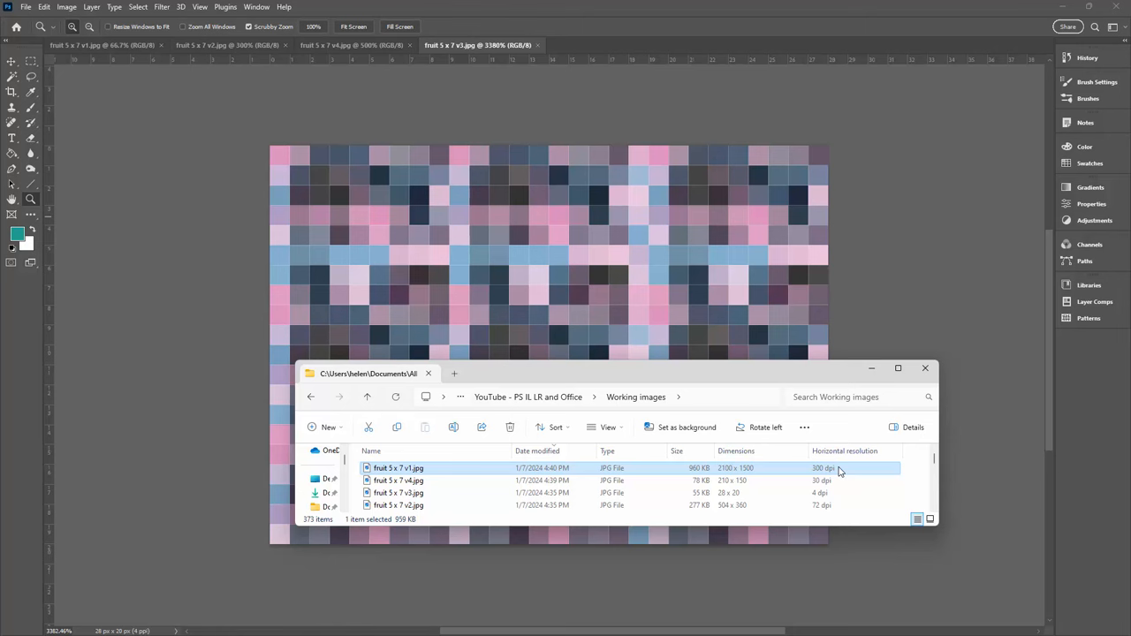
{"action": "mouse_move", "coordinate": [609, 403]}
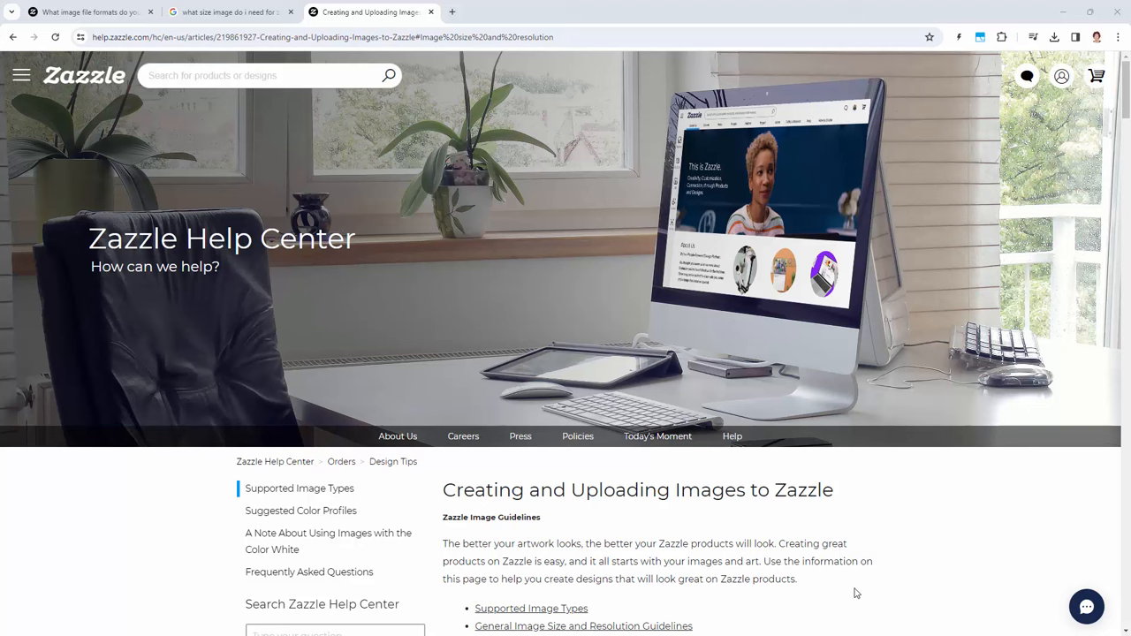
{"action": "mouse_move", "coordinate": [526, 608]}
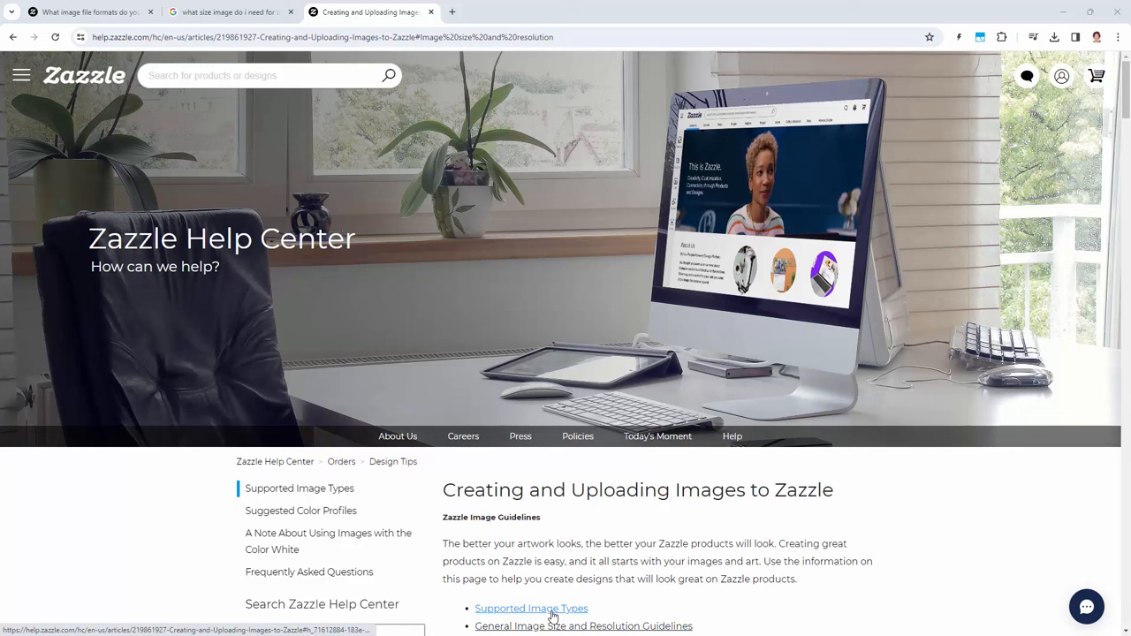
{"action": "mouse_move", "coordinate": [226, 392]}
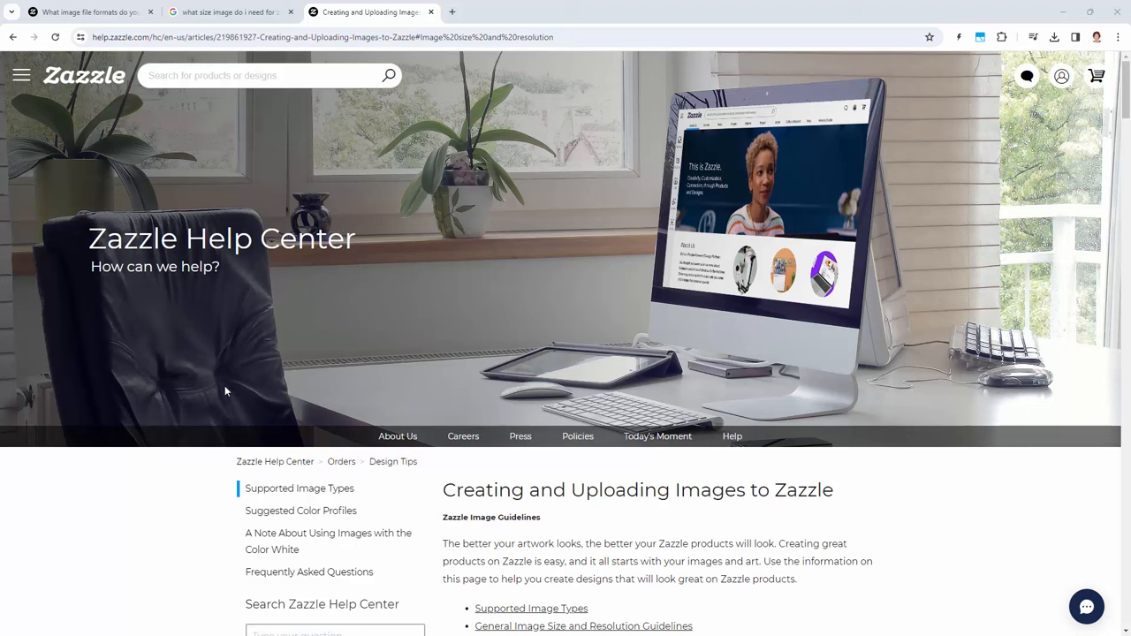
{"action": "mouse_move", "coordinate": [678, 515]}
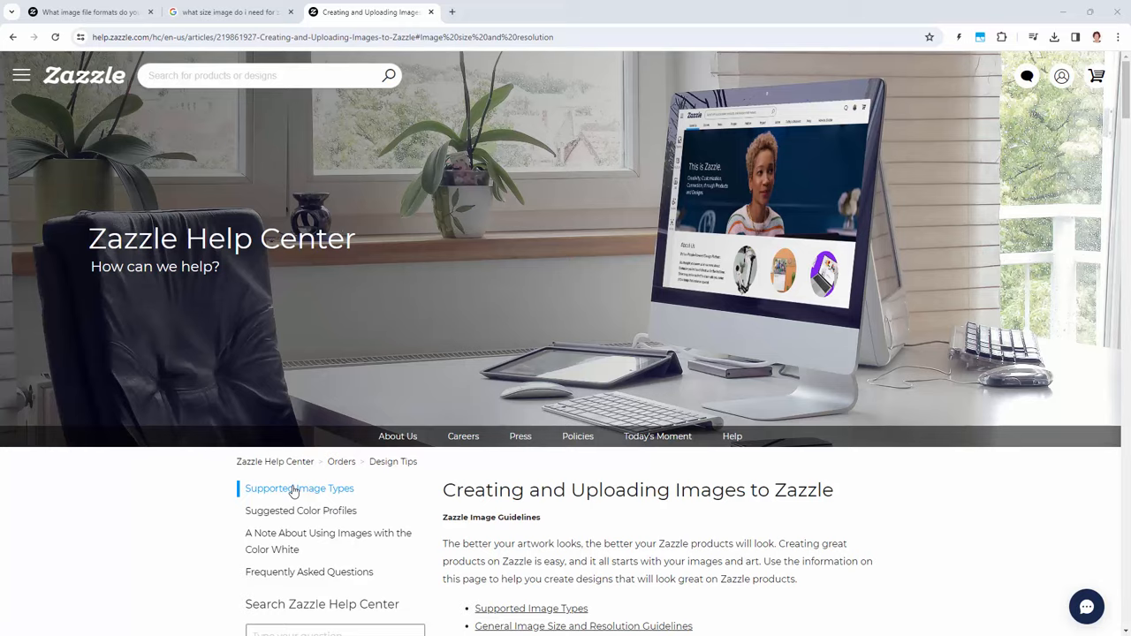
Step: Scroll to Zazzle's resolution requirements list: 150 ppi for apparel, 300 ppi for photo prints
{"action": "scroll", "scroll_direction": "down", "scroll_amount": 3}
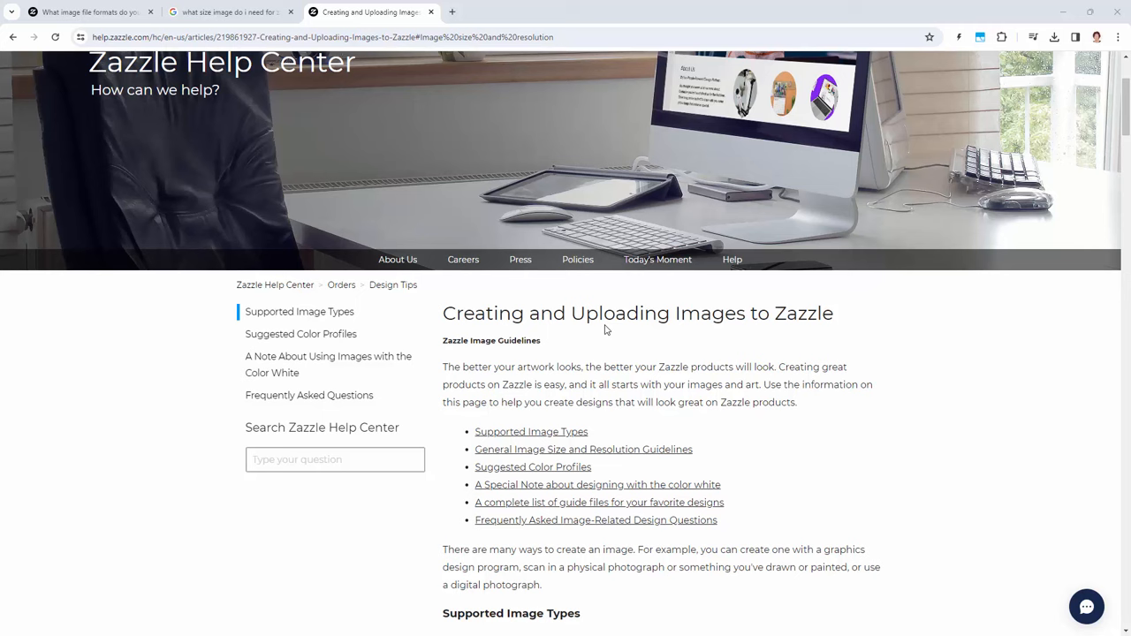
{"action": "scroll", "scroll_direction": "down", "scroll_amount": 3}
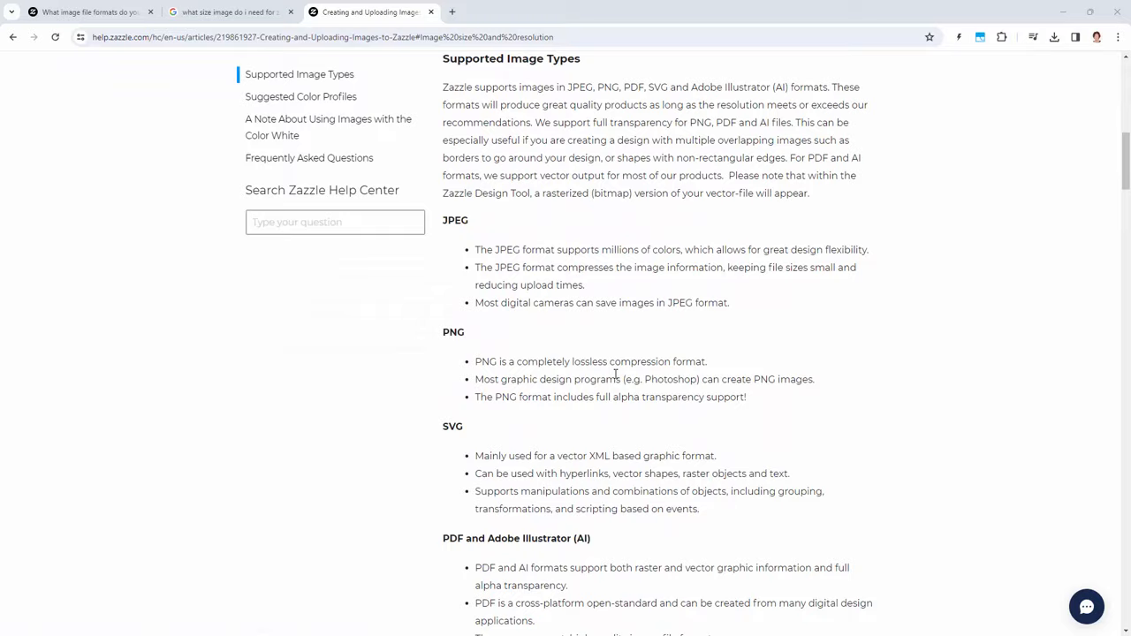
{"action": "scroll", "scroll_direction": "down", "scroll_amount": 3}
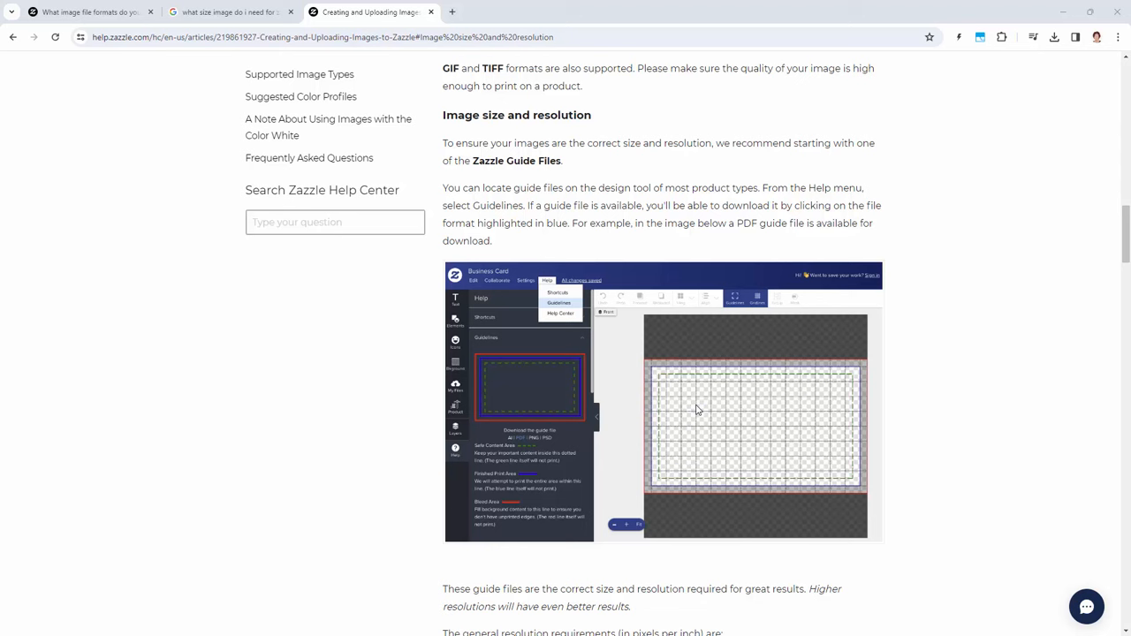
{"action": "mouse_move", "coordinate": [701, 413]}
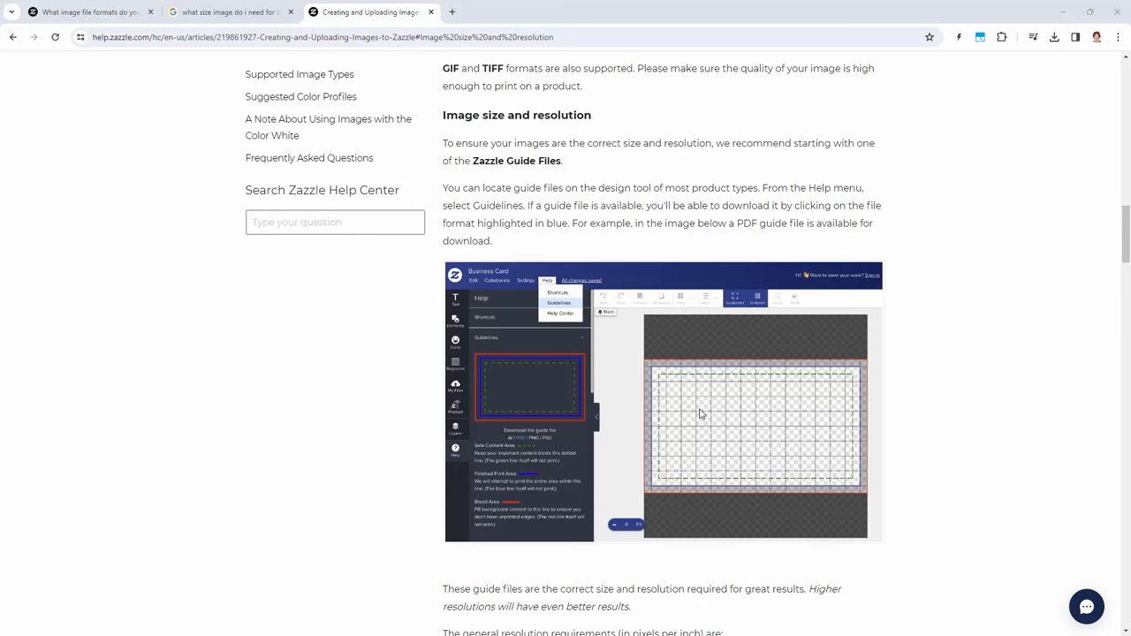
{"action": "scroll", "scroll_direction": "down", "scroll_amount": 3}
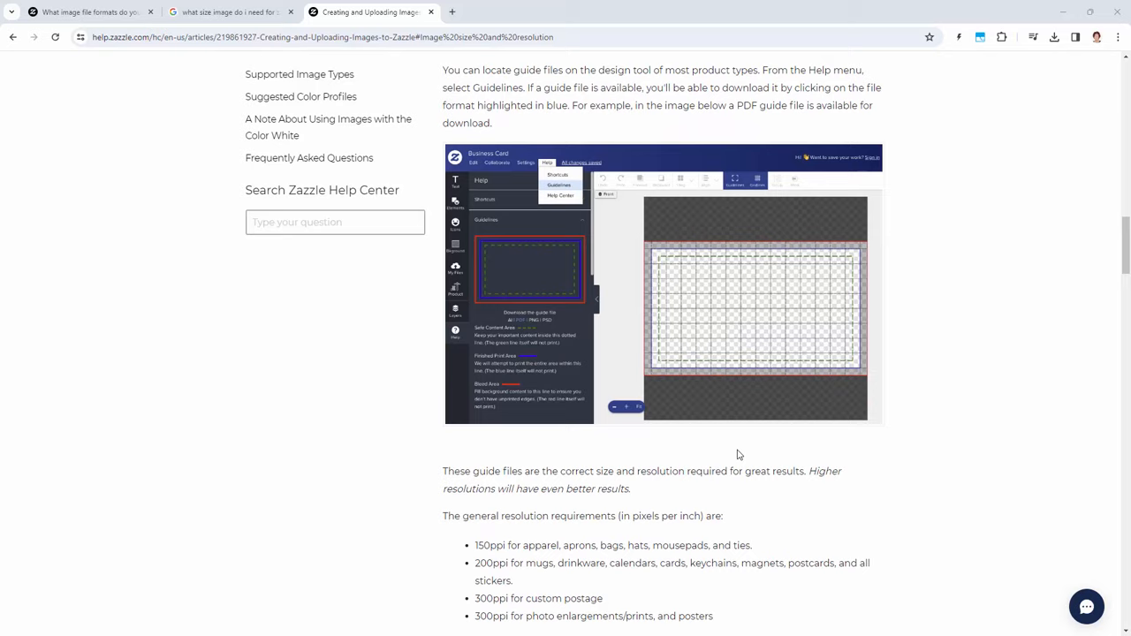
{"action": "scroll", "scroll_direction": "down", "scroll_amount": 3}
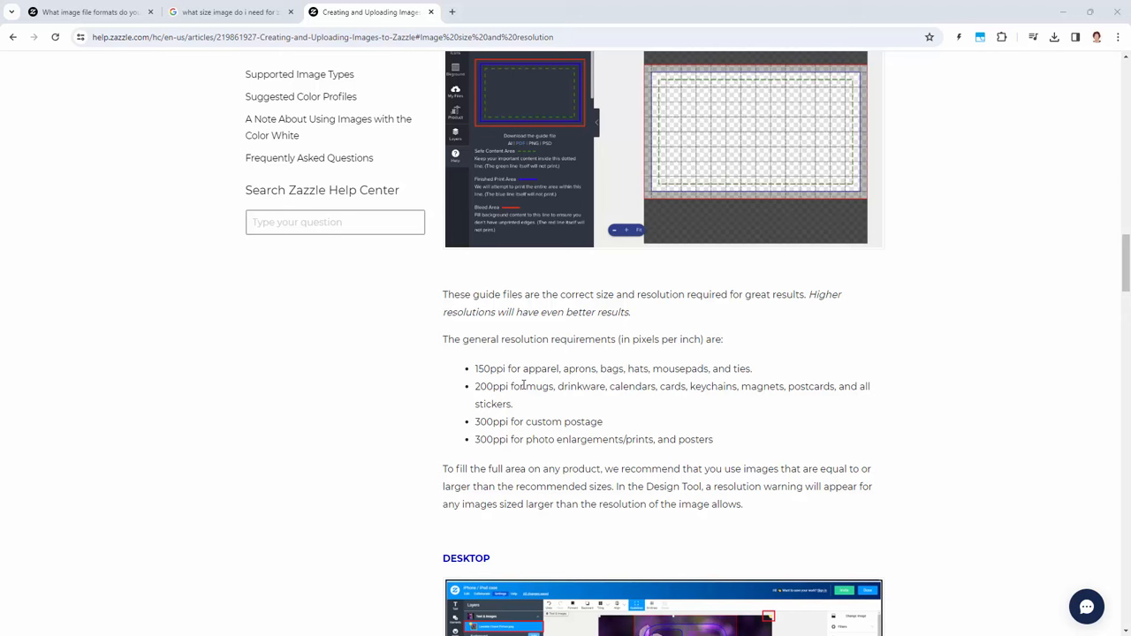
{"action": "mouse_move", "coordinate": [604, 438]}
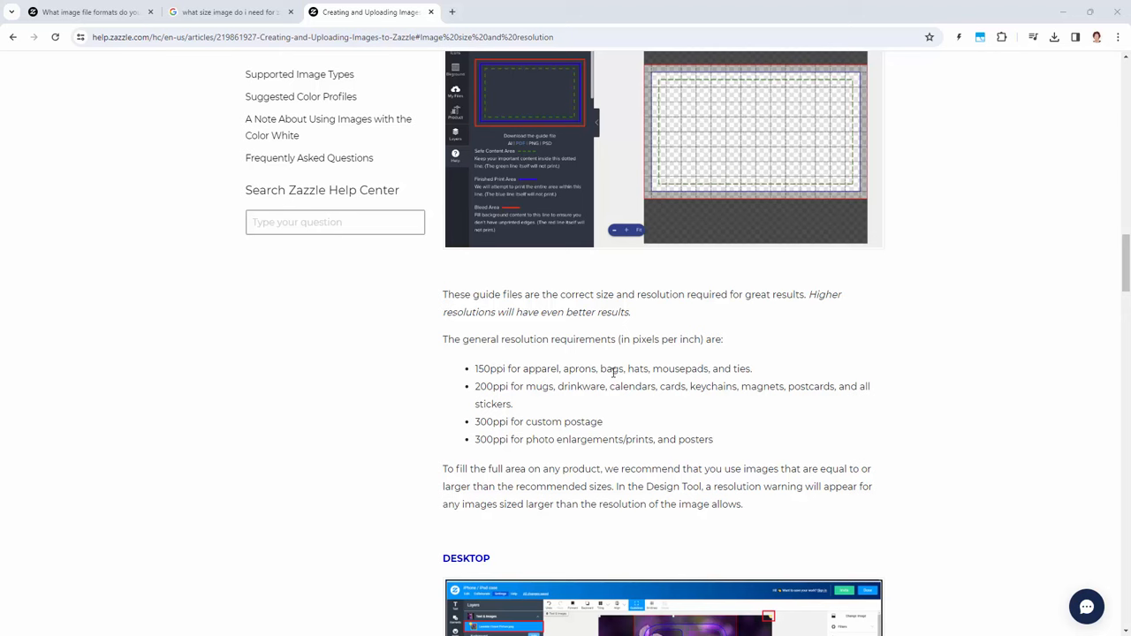
{"action": "mouse_move", "coordinate": [661, 370]}
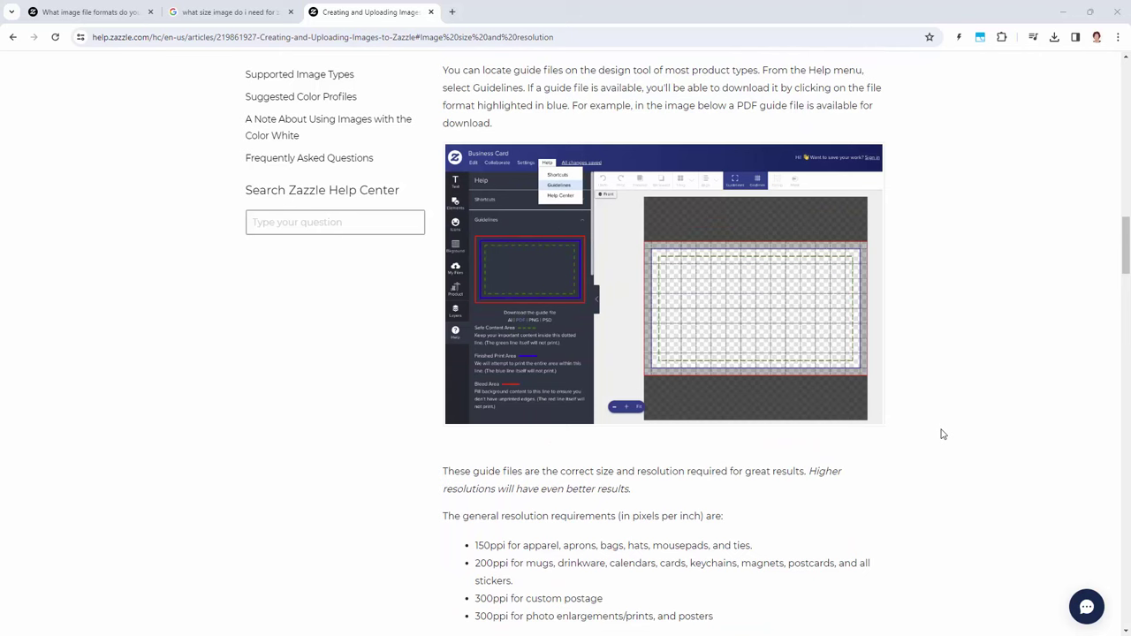
{"action": "mouse_move", "coordinate": [940, 431]}
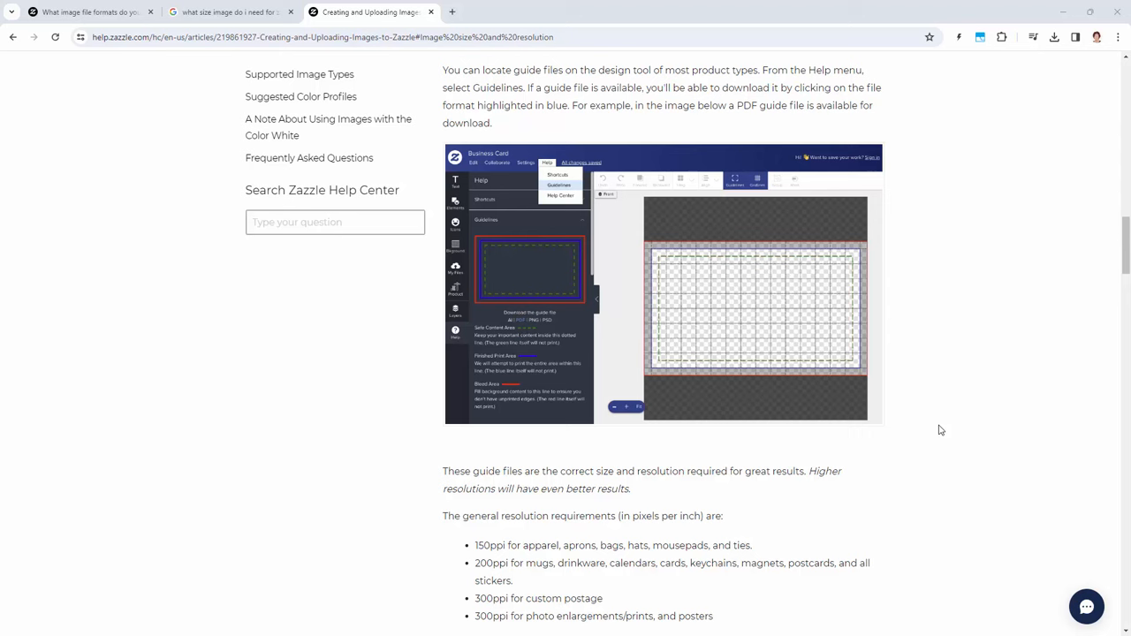
{"action": "mouse_move", "coordinate": [509, 545]}
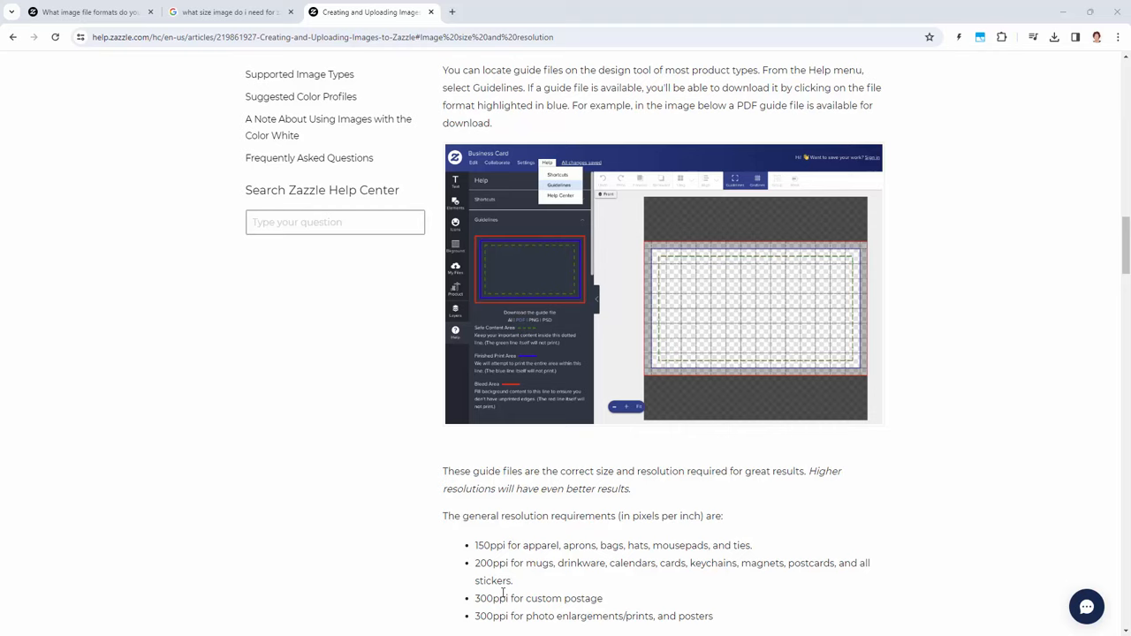
{"action": "scroll", "scroll_direction": "down", "scroll_amount": 3}
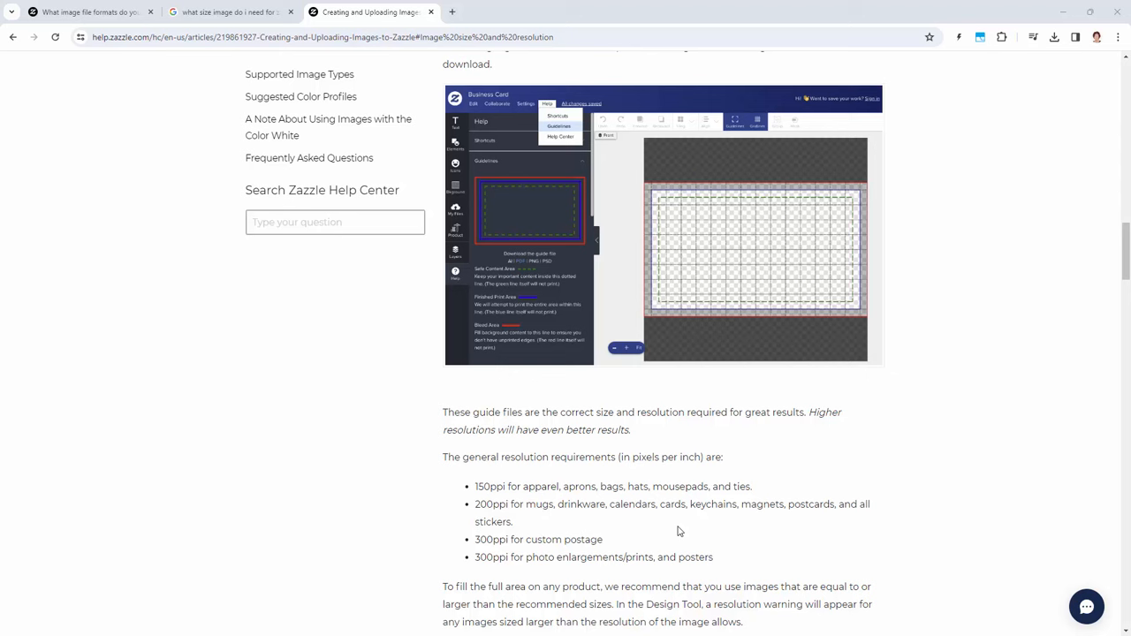
{"action": "mouse_move", "coordinate": [804, 354]}
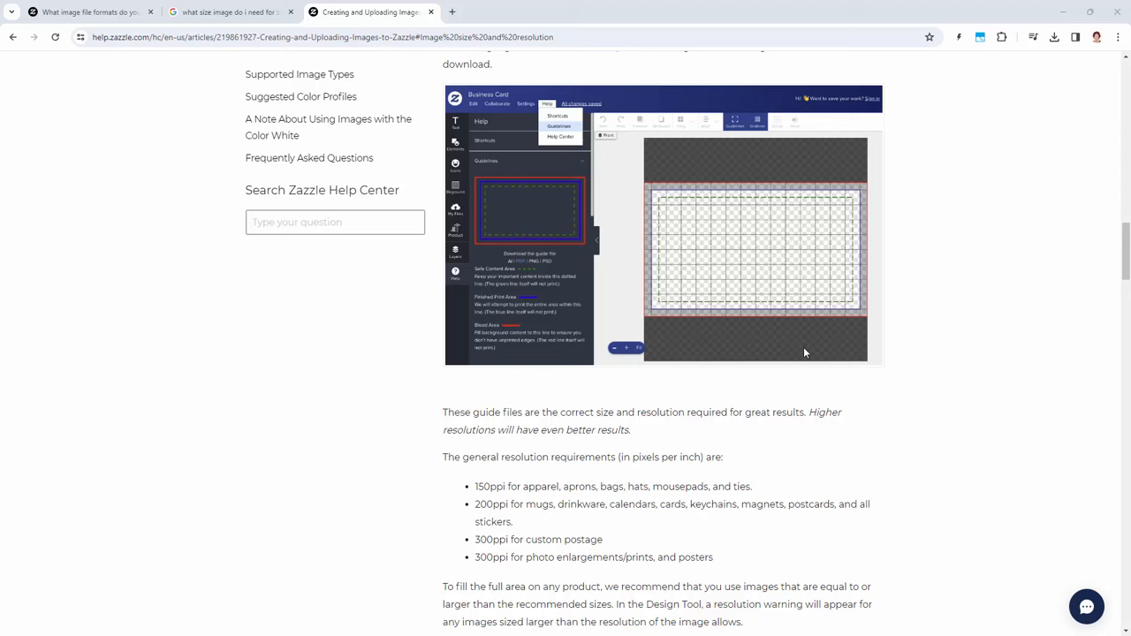